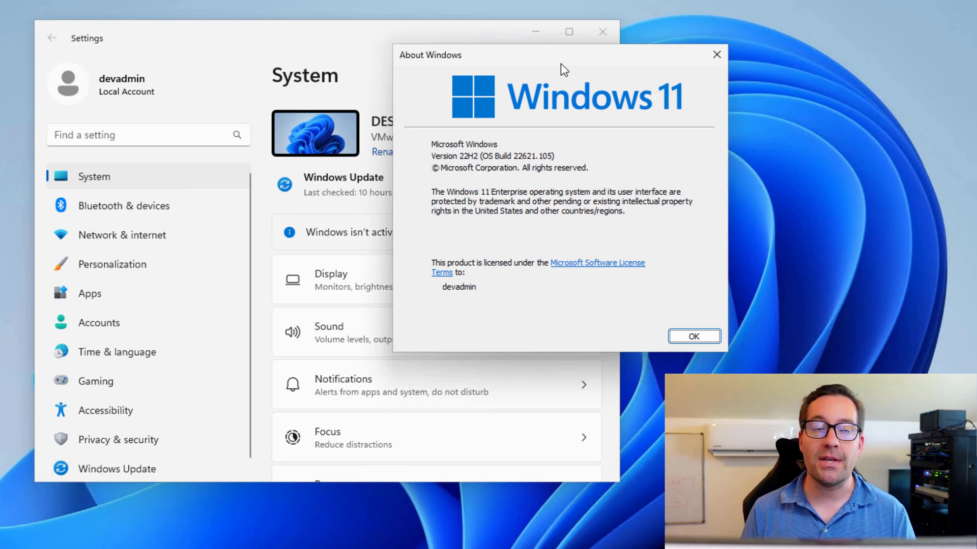
- Dismiss the About Windows box and reach Windows Security via Privacy & security in Settings
click(693, 336)
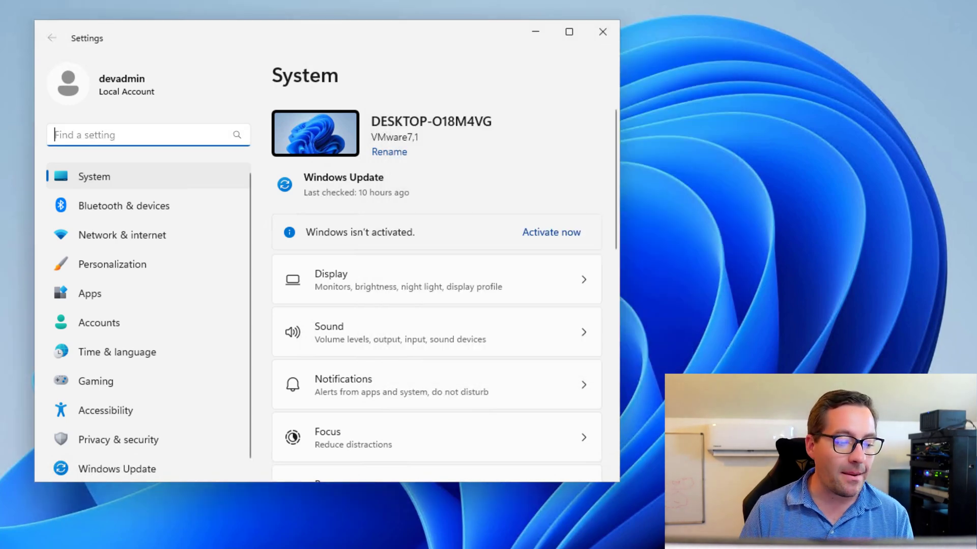
click(601, 32)
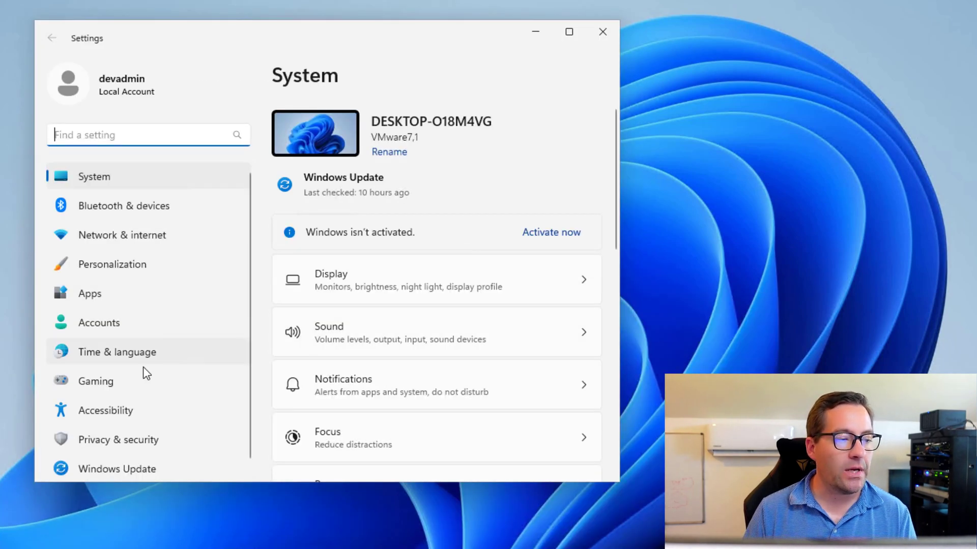
click(118, 440)
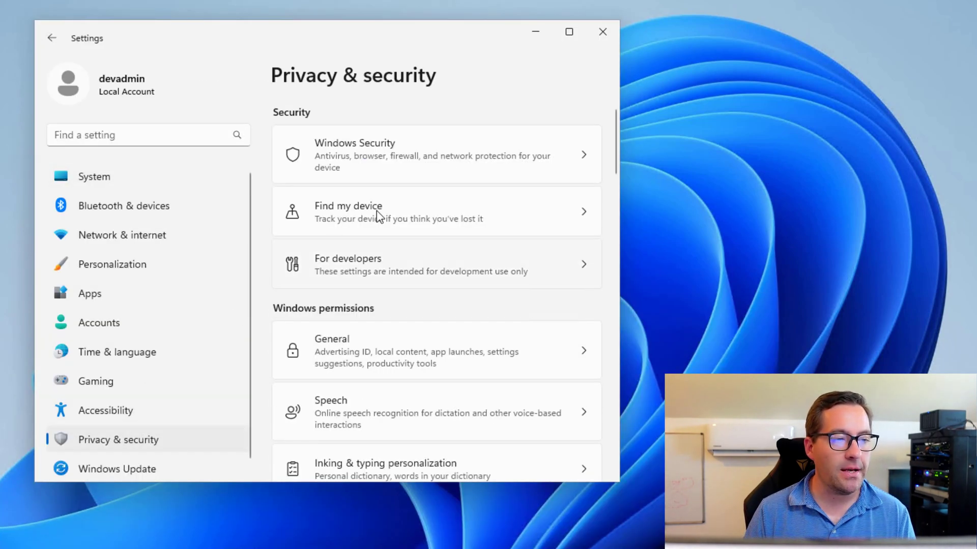
click(436, 155)
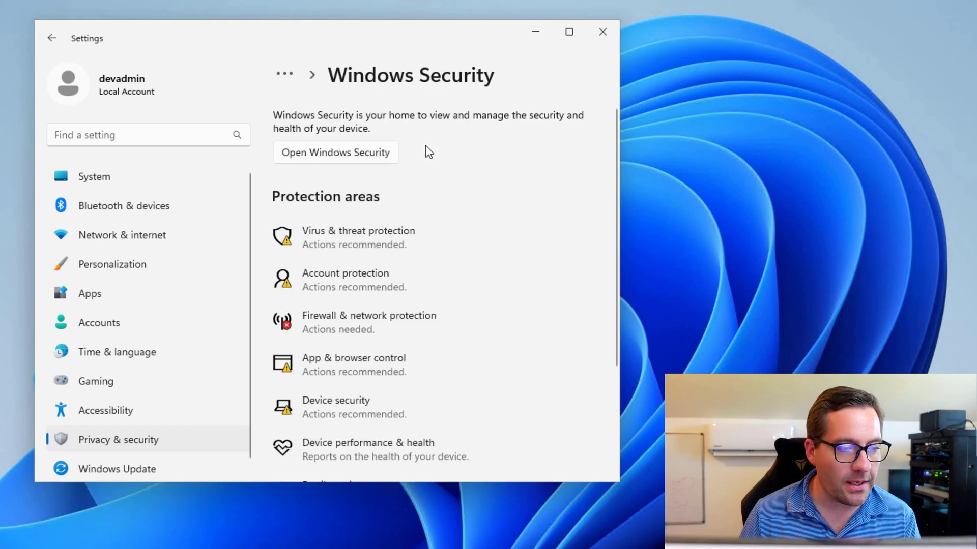
scroll(down, 3)
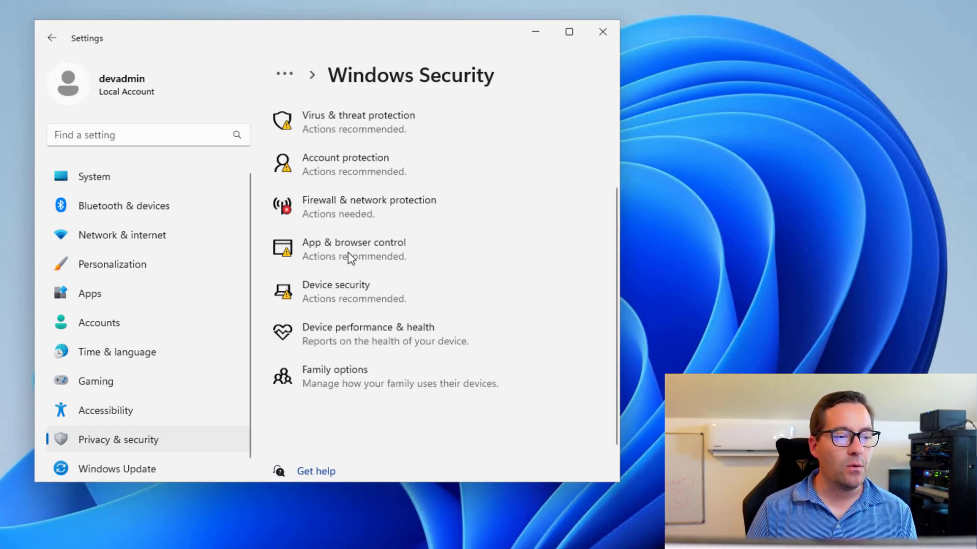
- Go to App & browser control to see Smart App Control and reputation-based protection
click(353, 250)
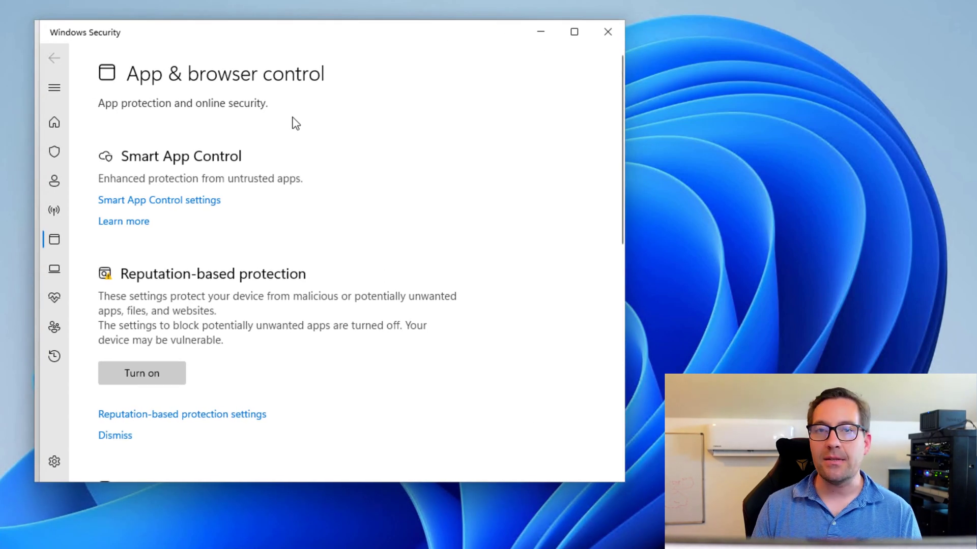
mouse_move(161, 183)
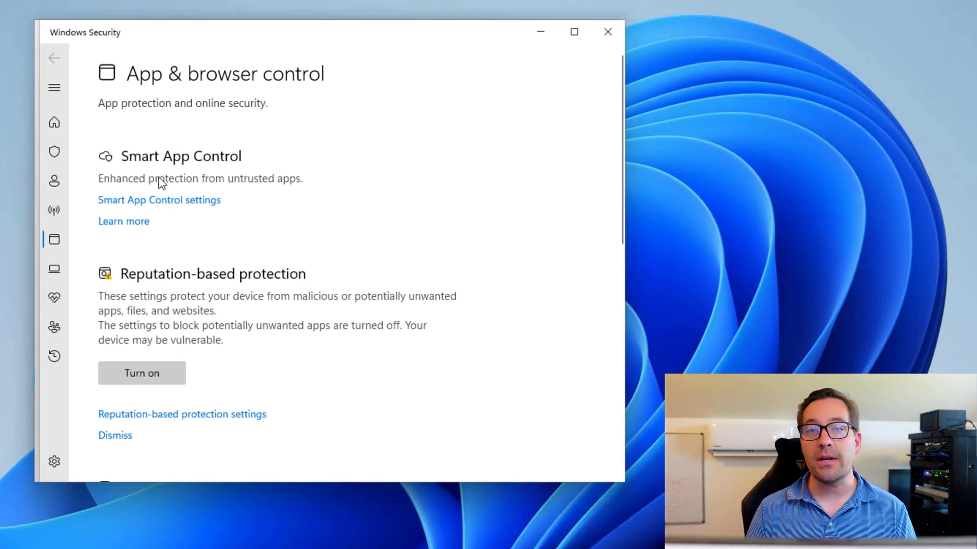
mouse_move(160, 161)
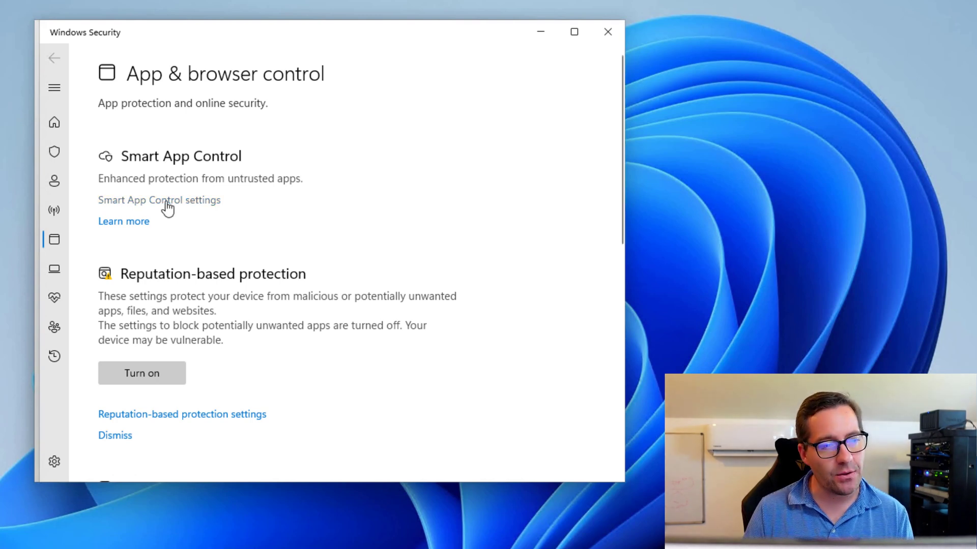
- Enter Smart App Control settings, currently in Evaluation mode with On and Off alternatives
click(160, 200)
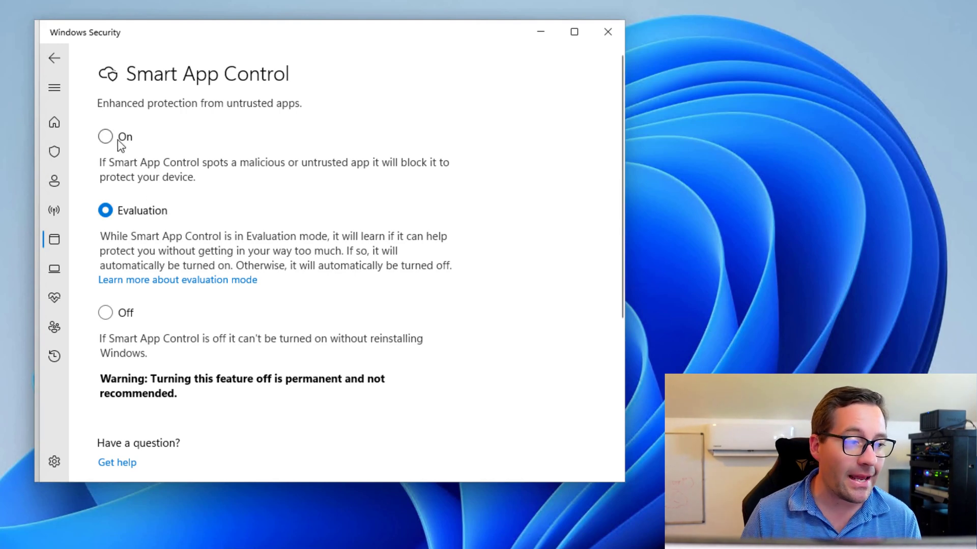
mouse_move(123, 217)
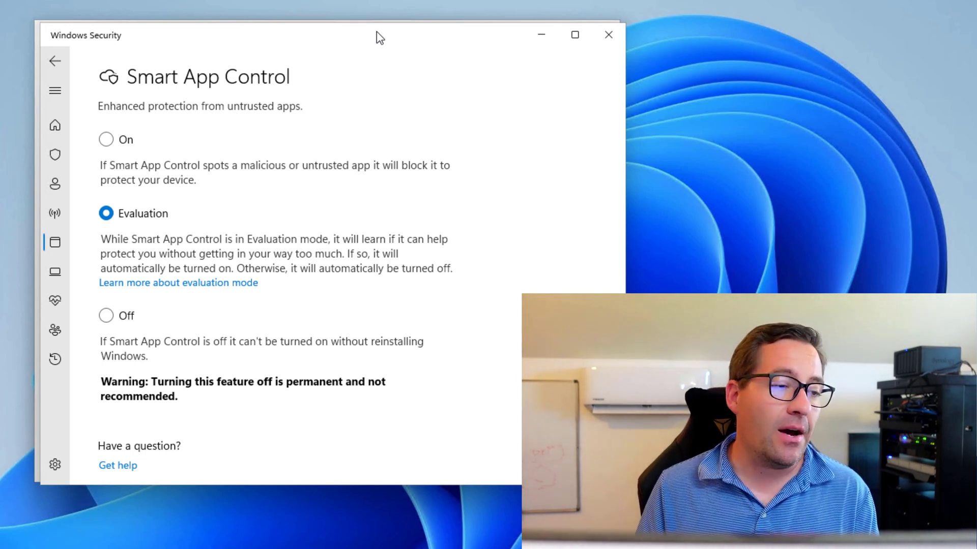
- Scroll to the Privacy settings, Privacy dashboard and Privacy Statement links, keeping Evaluation selected
scroll(down, 3)
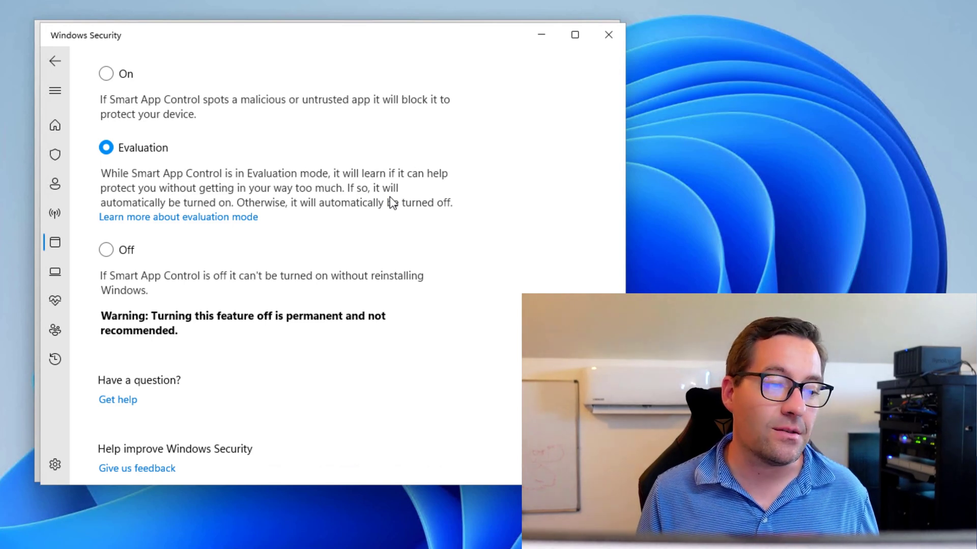
scroll(down, 3)
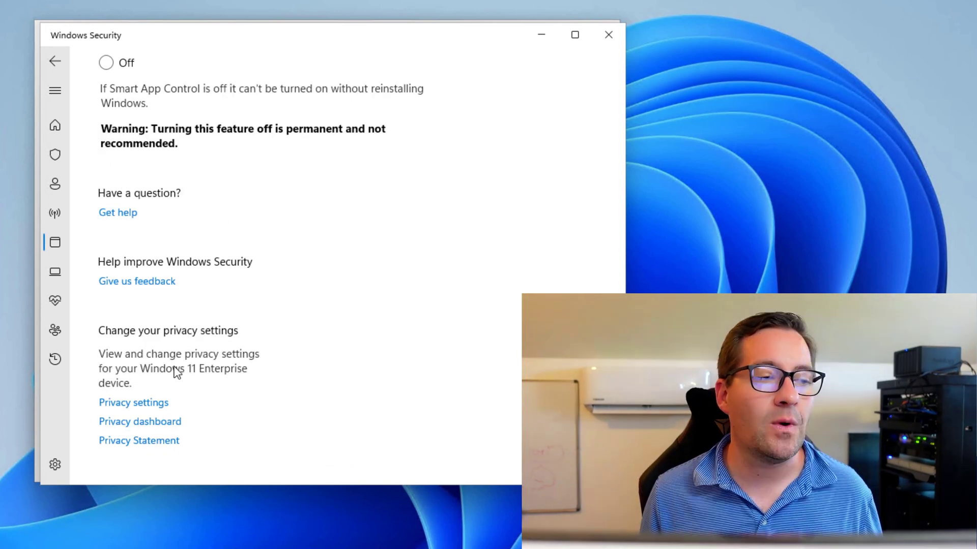